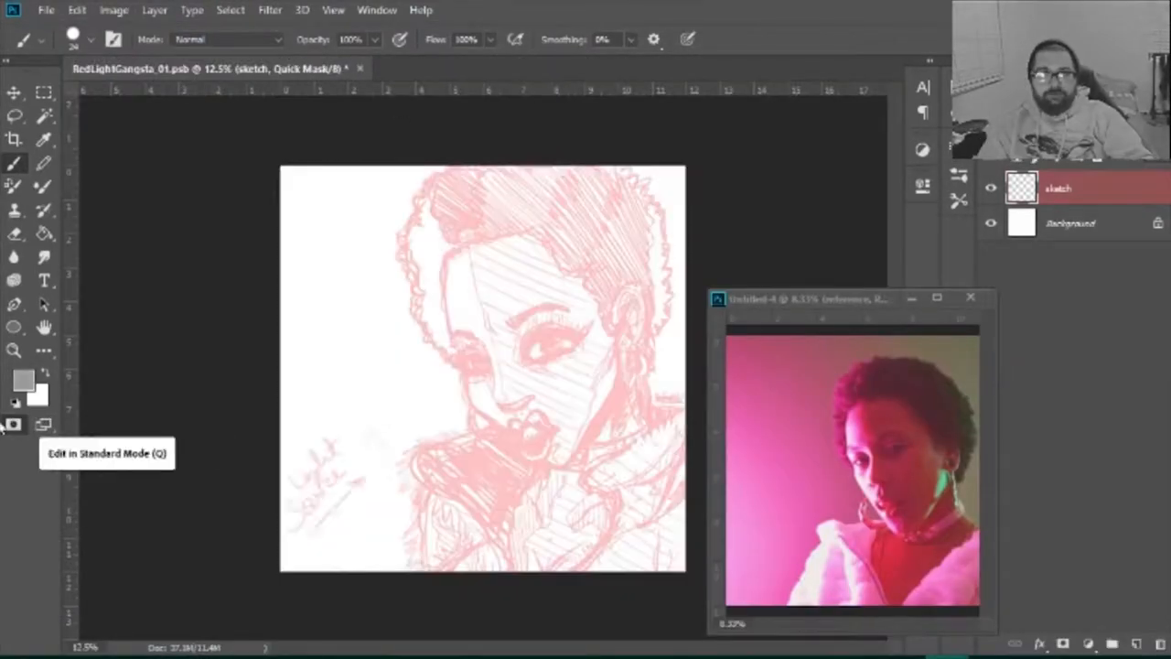
# Make the pink-lit fur jacket reference photo the active document.
pyautogui.click(15, 425)
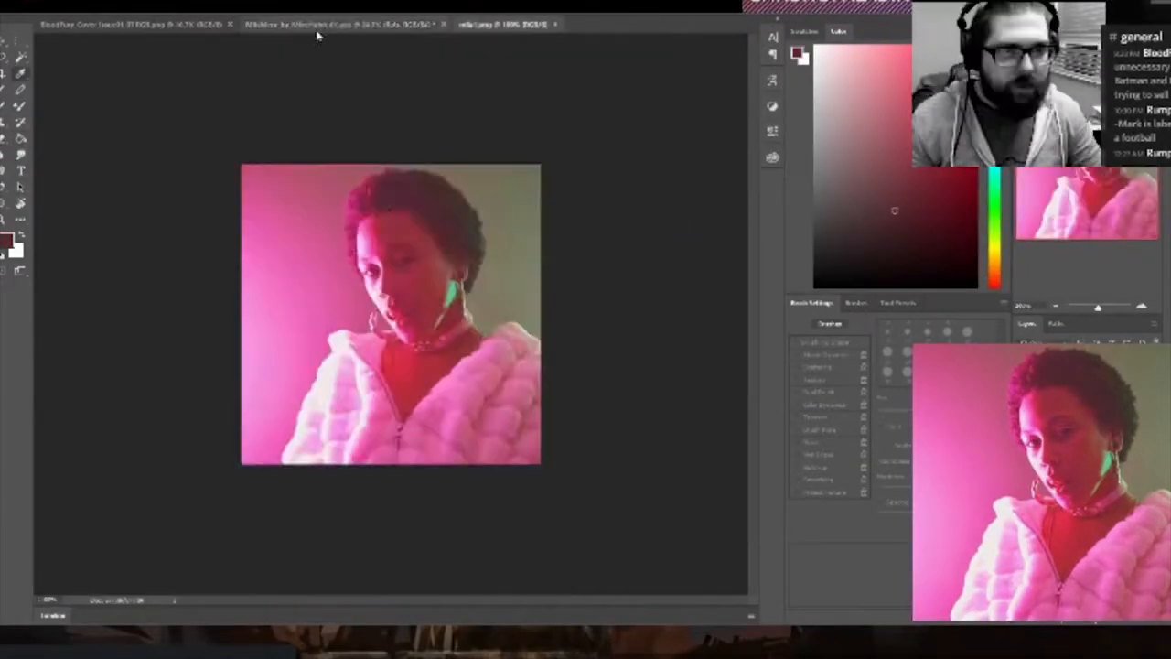
# Compare the cartoon portrait against the reference photo, finishing on the cartoon artwork.
pyautogui.click(344, 24)
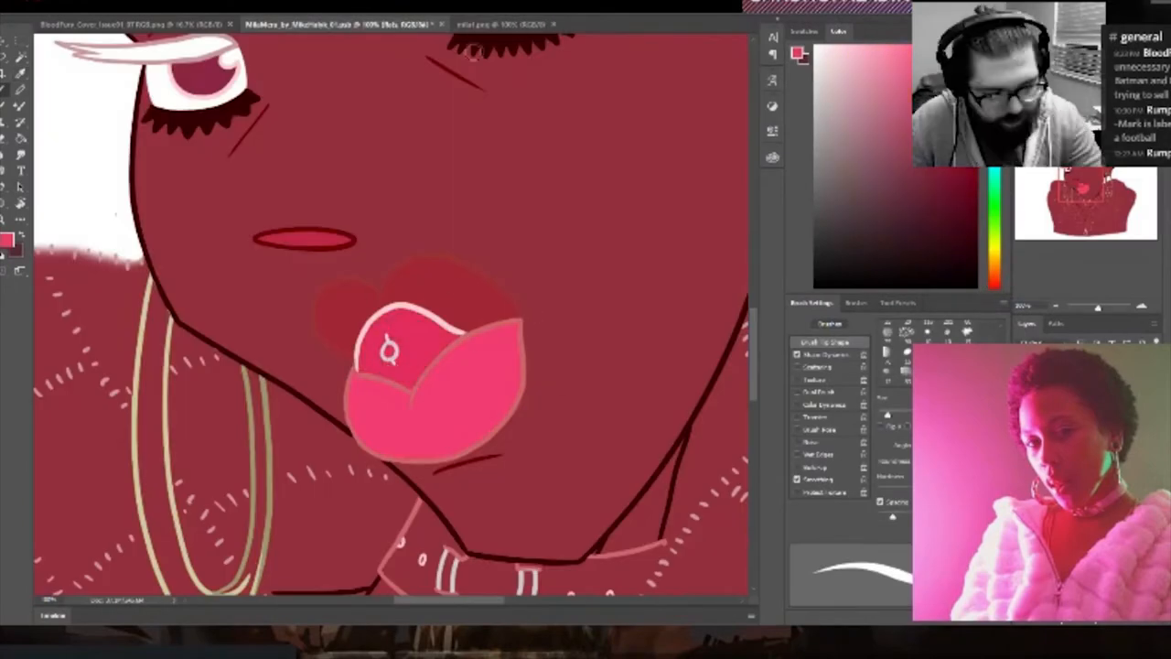
pyautogui.click(498, 22)
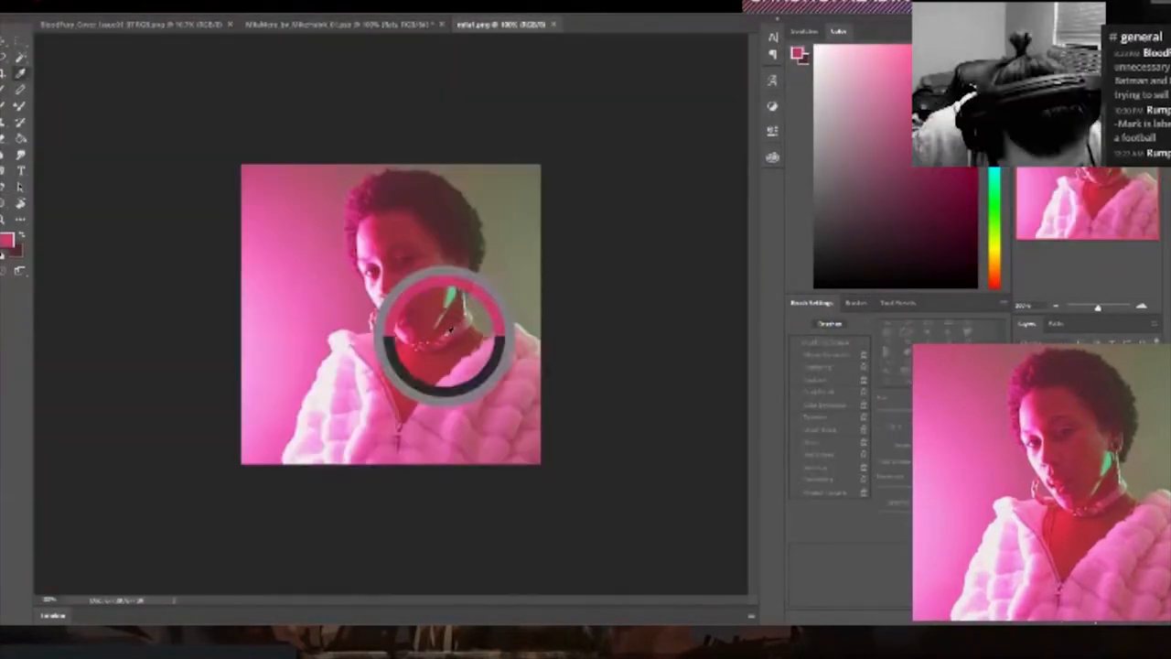
pyautogui.click(339, 22)
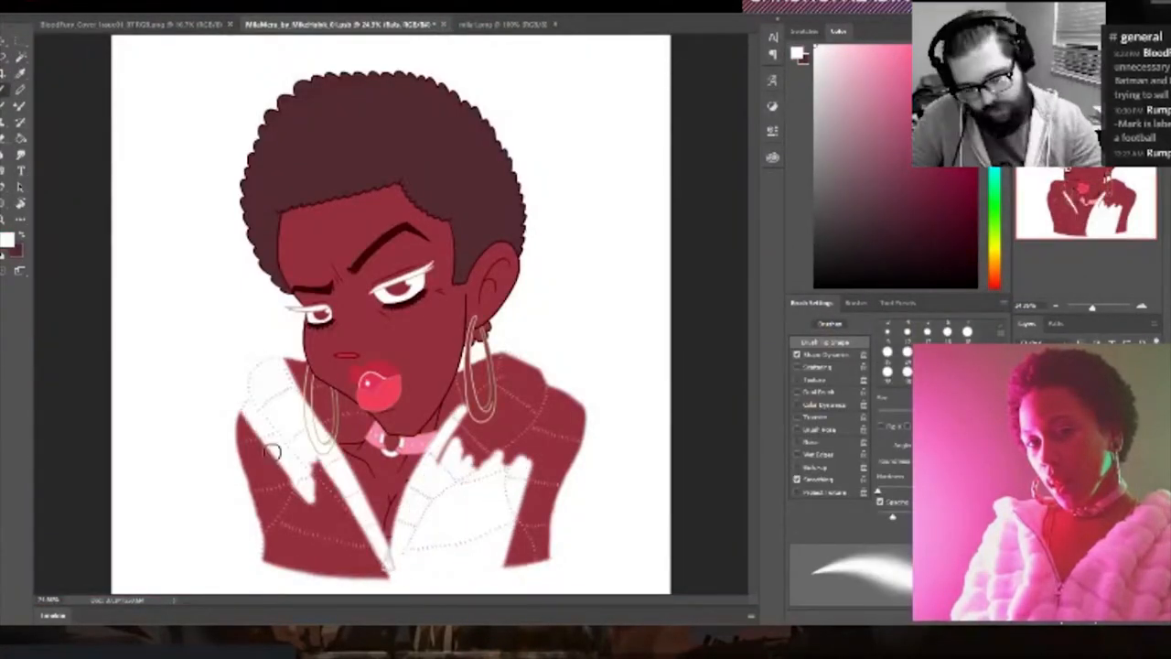